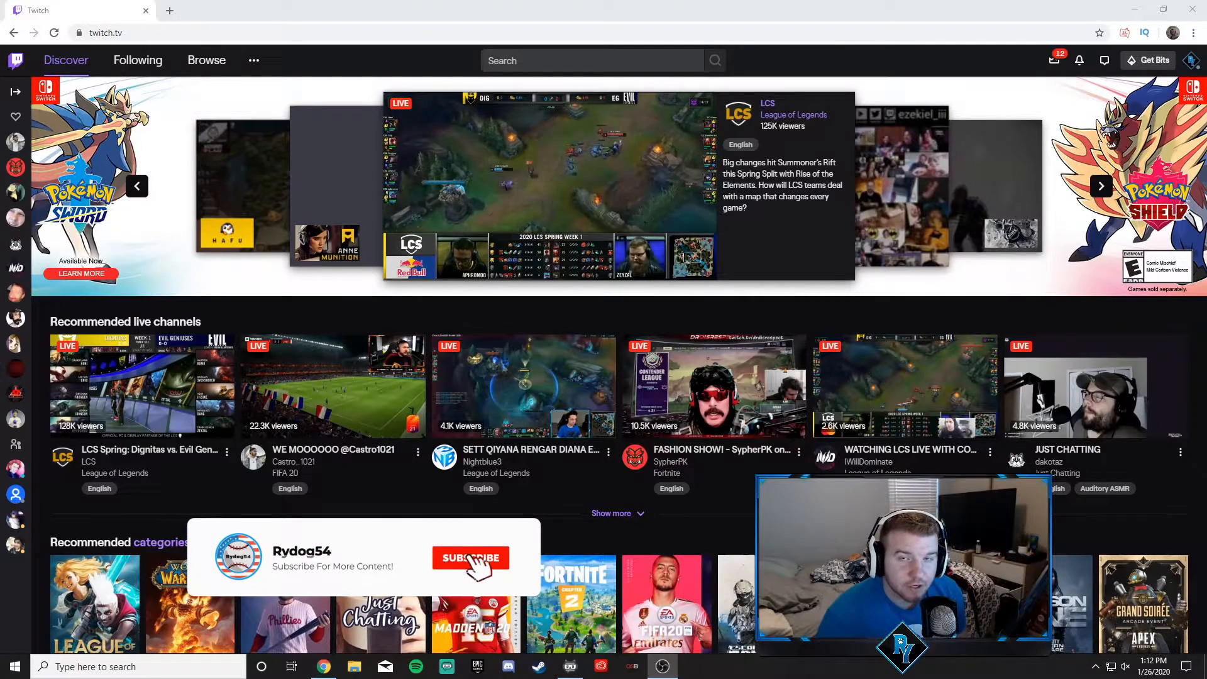
# Reach the Creator Dashboard from the profile avatar's account menu
pyautogui.click(471, 557)
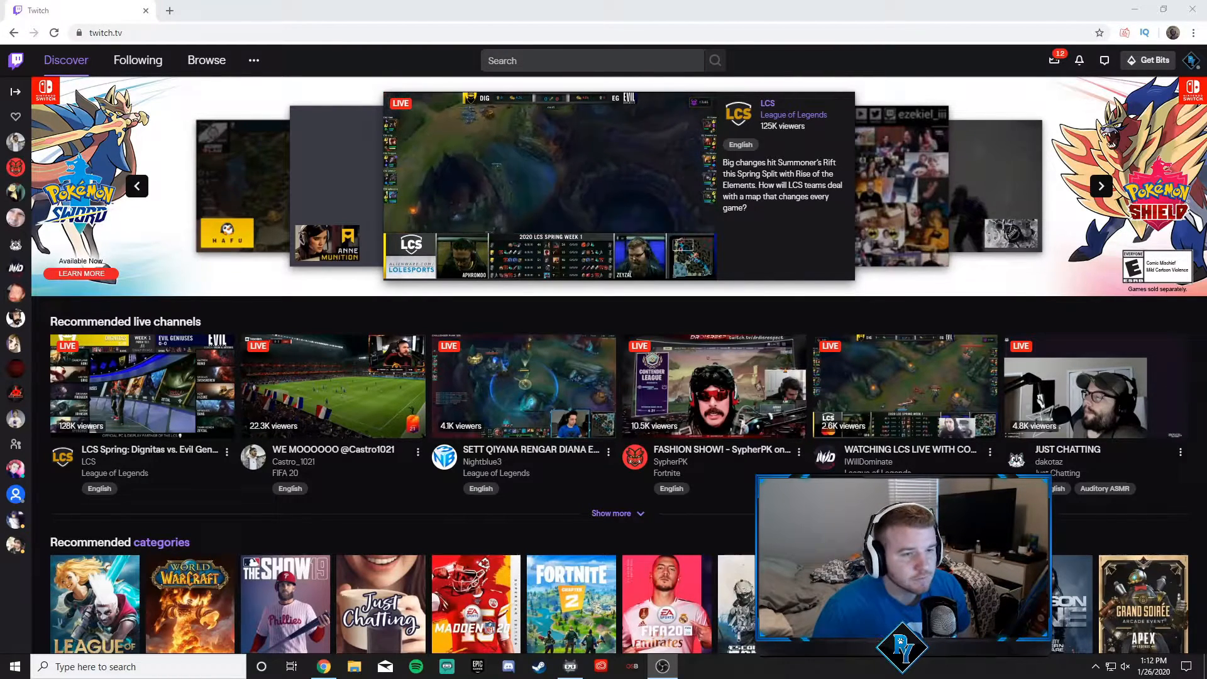
pyautogui.click(1189, 61)
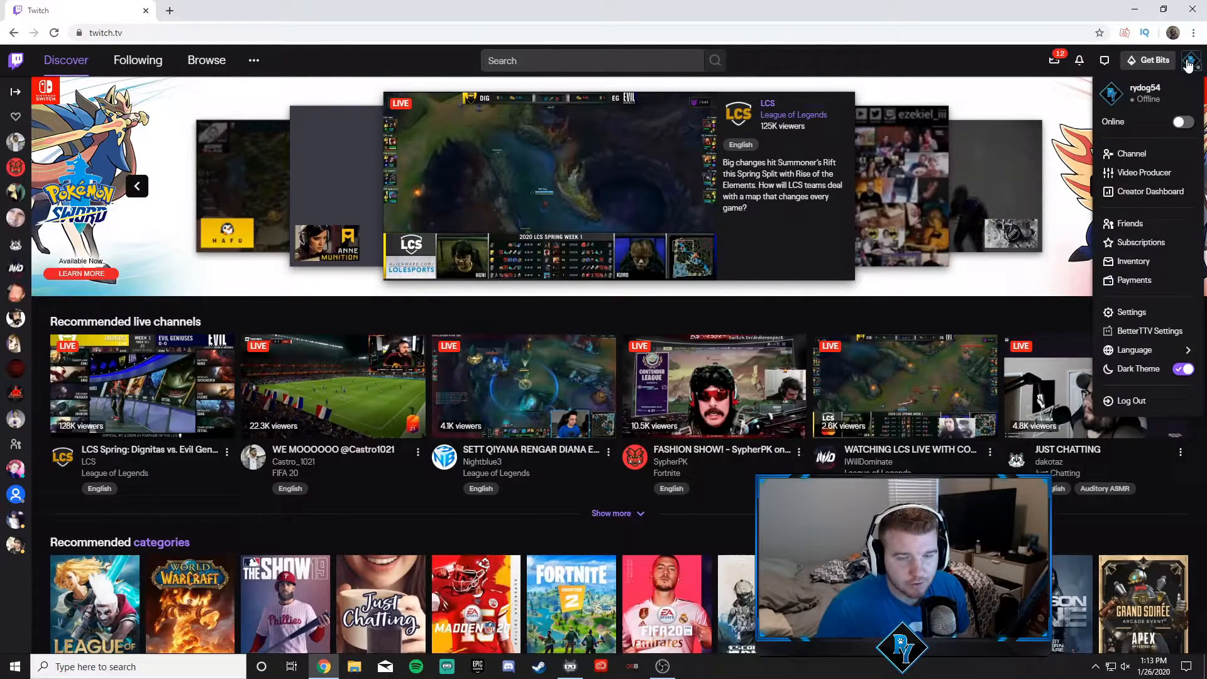
pyautogui.moveTo(1129, 223)
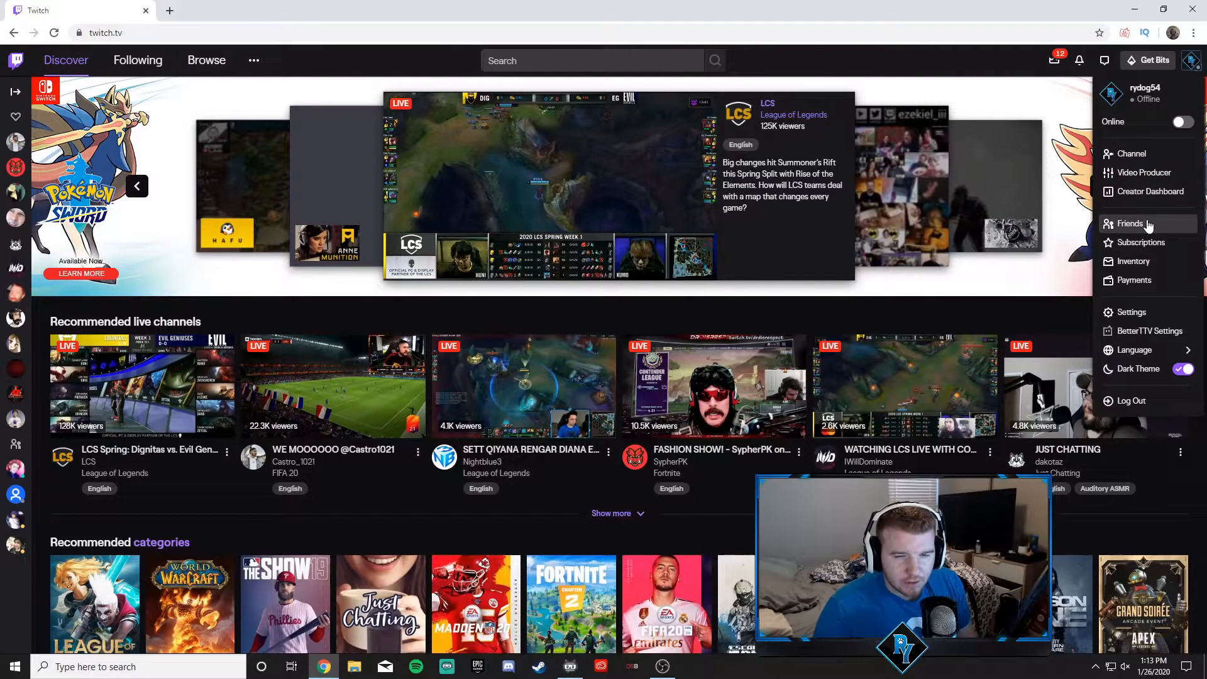
pyautogui.click(1148, 191)
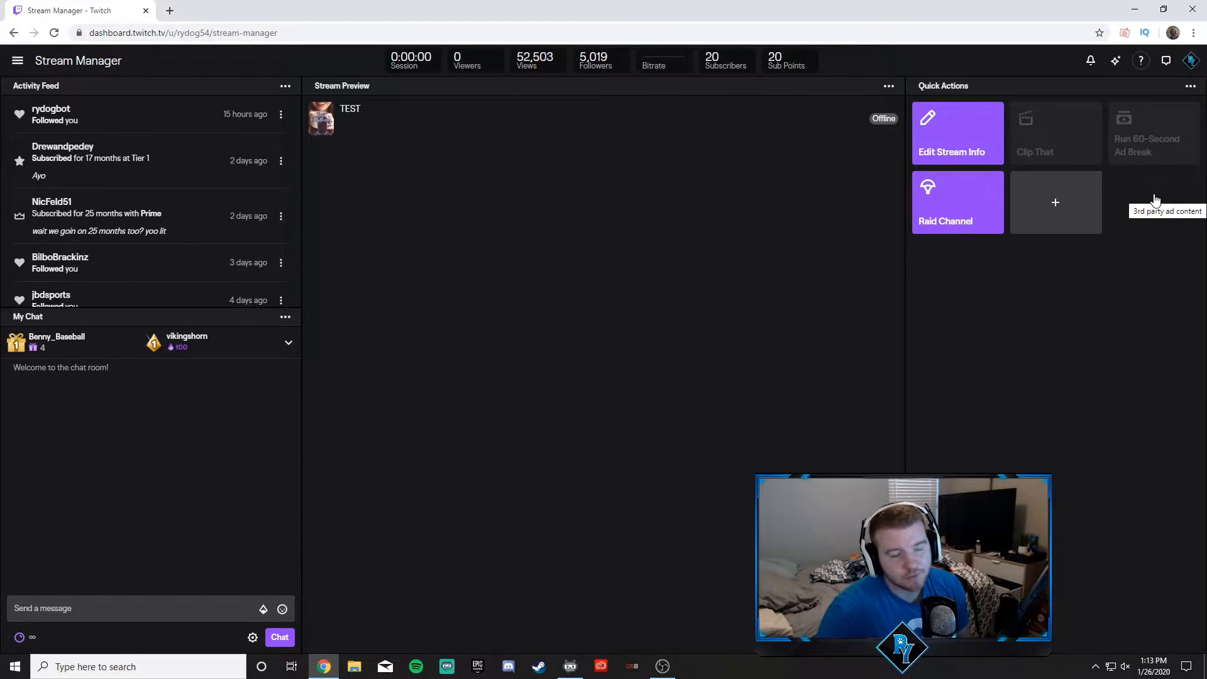
pyautogui.moveTo(676, 233)
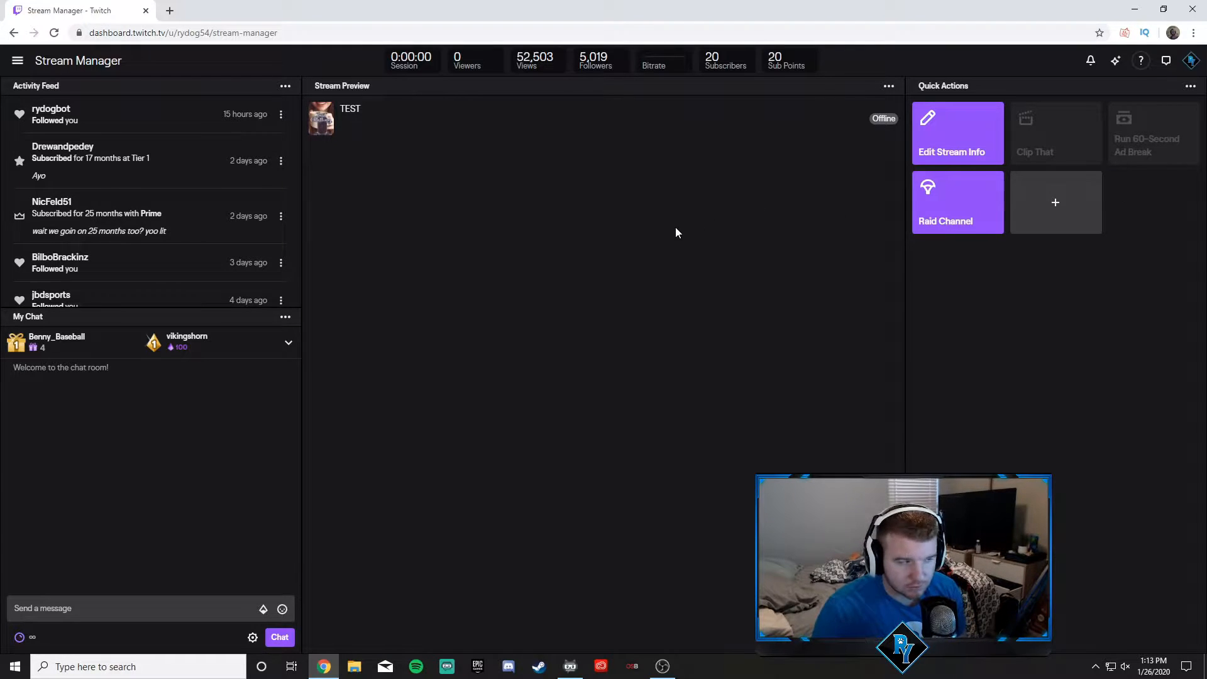
pyautogui.click(17, 60)
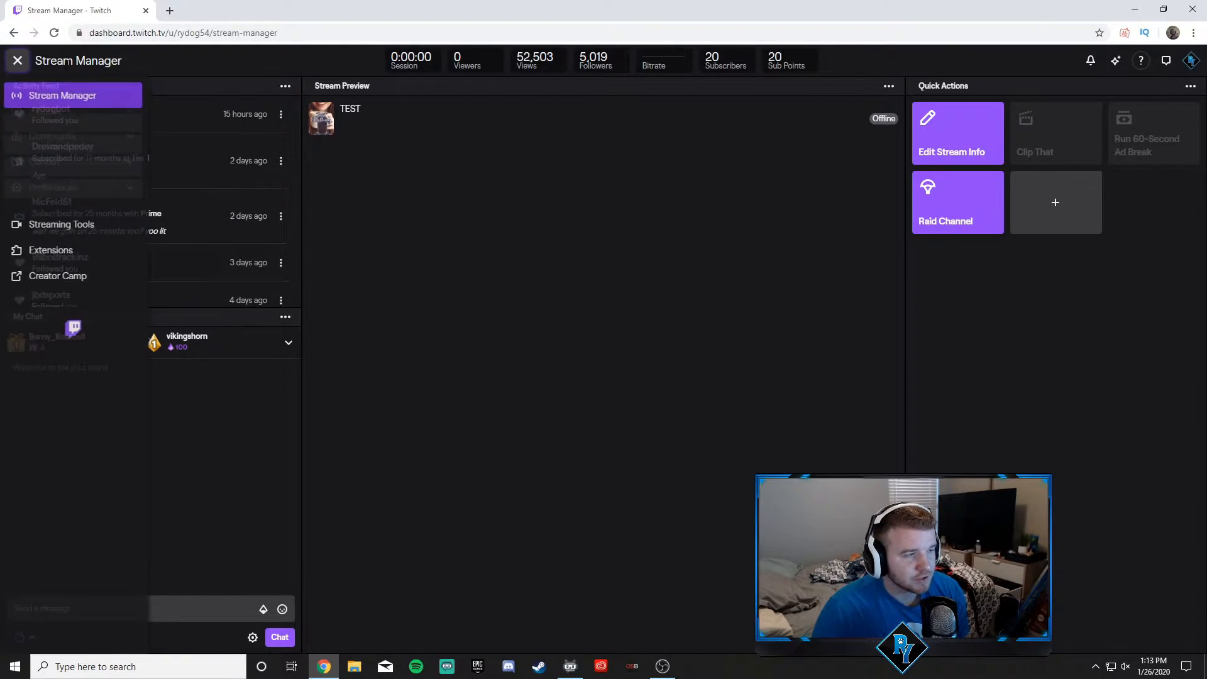
pyautogui.click(17, 60)
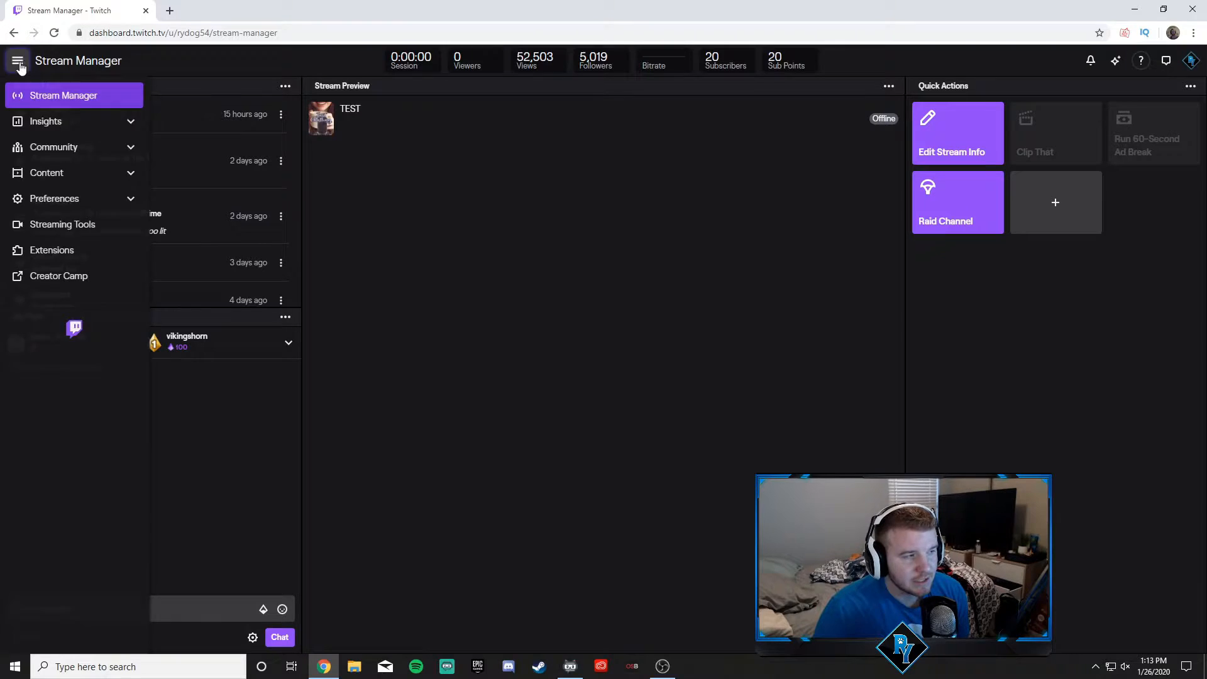
pyautogui.click(17, 61)
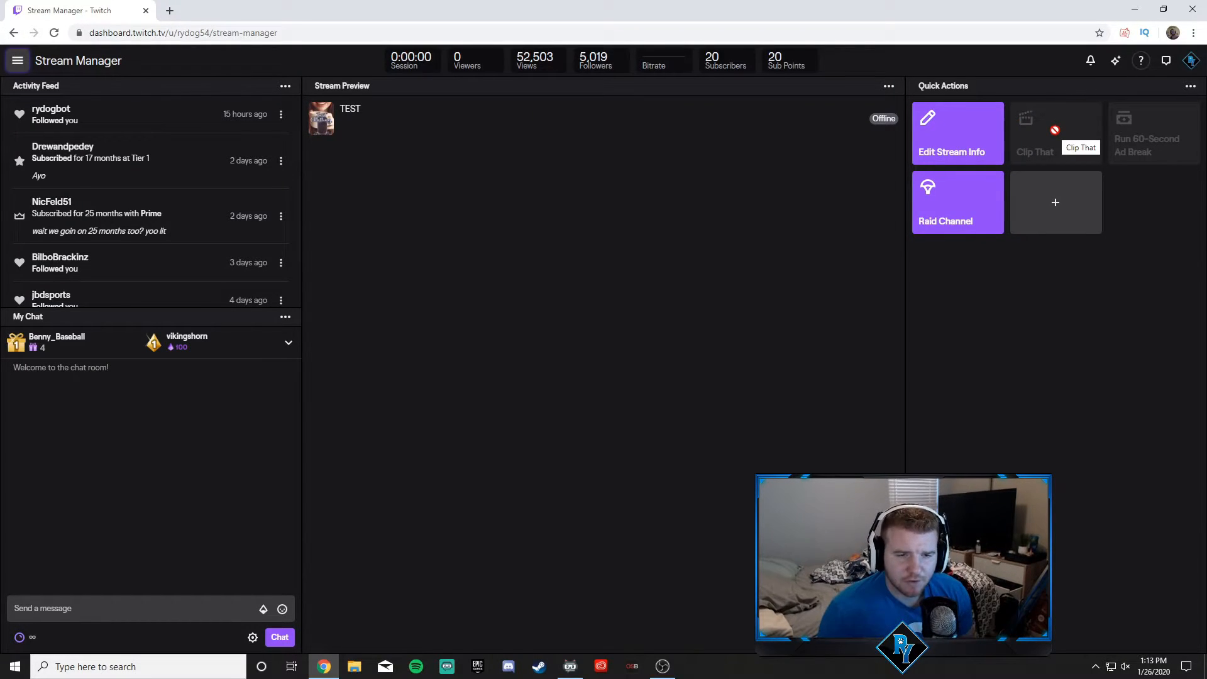
pyautogui.moveTo(1082, 304)
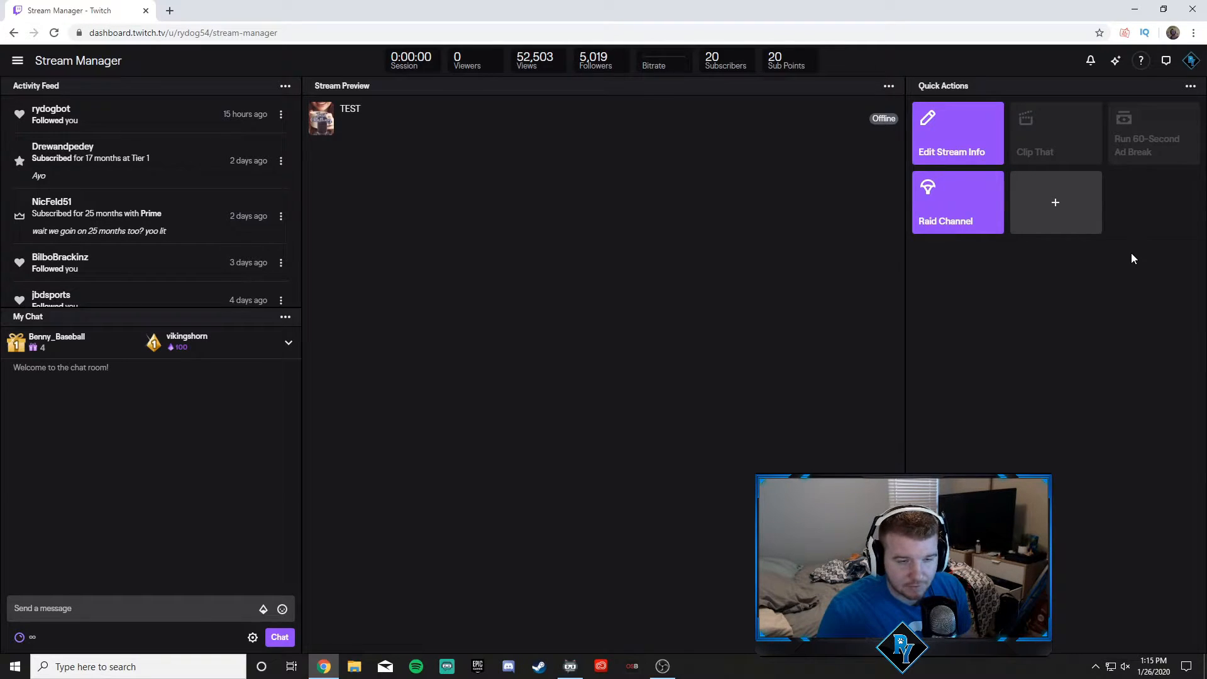
pyautogui.moveTo(1137, 245)
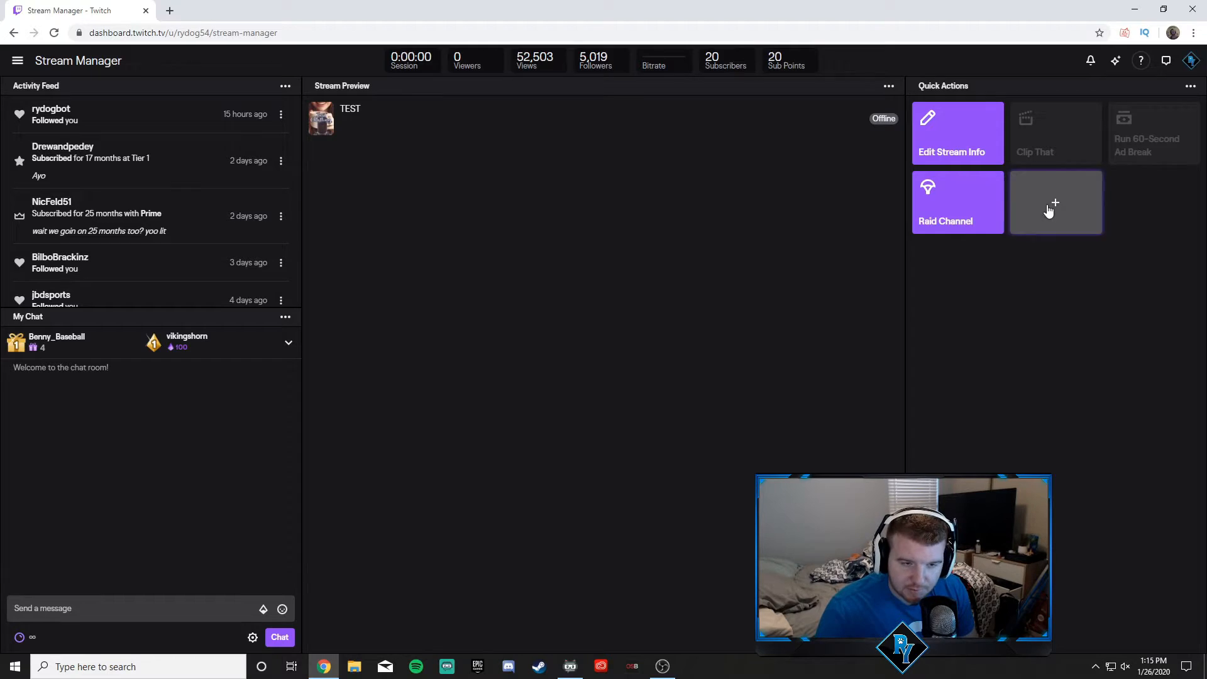
# Browse the Add Quick Actions catalog down to Grow Your Community and Manage Your Chat
pyautogui.click(1055, 201)
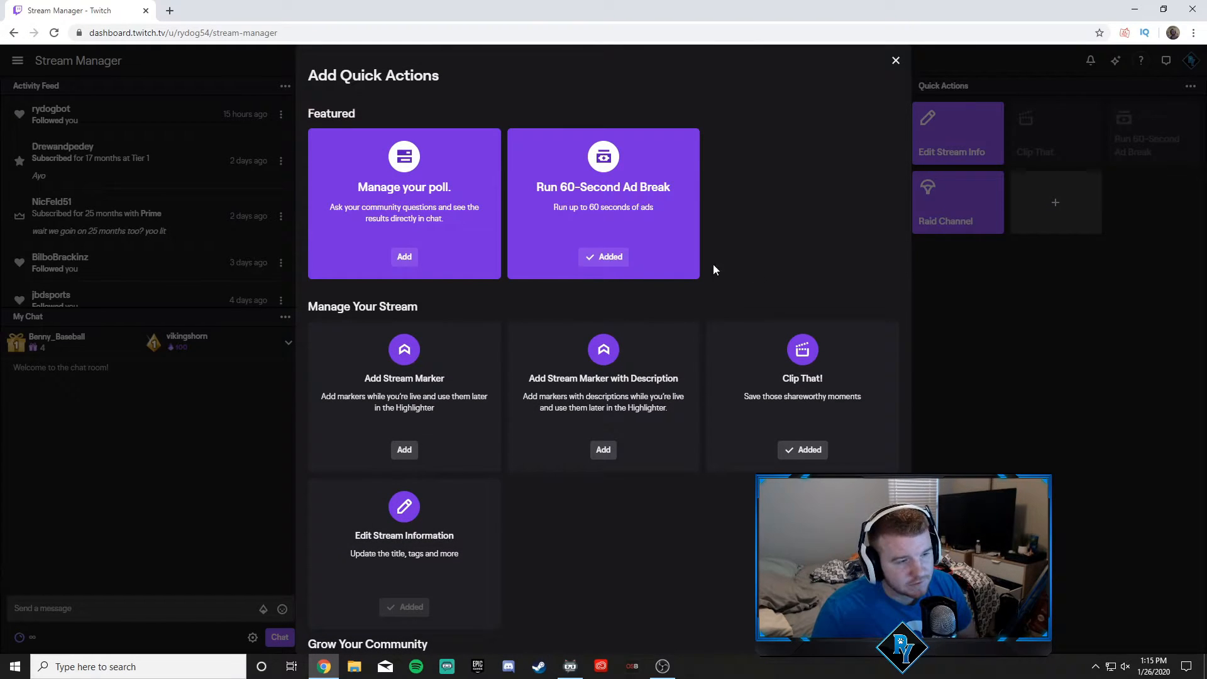
pyautogui.scroll(-3)
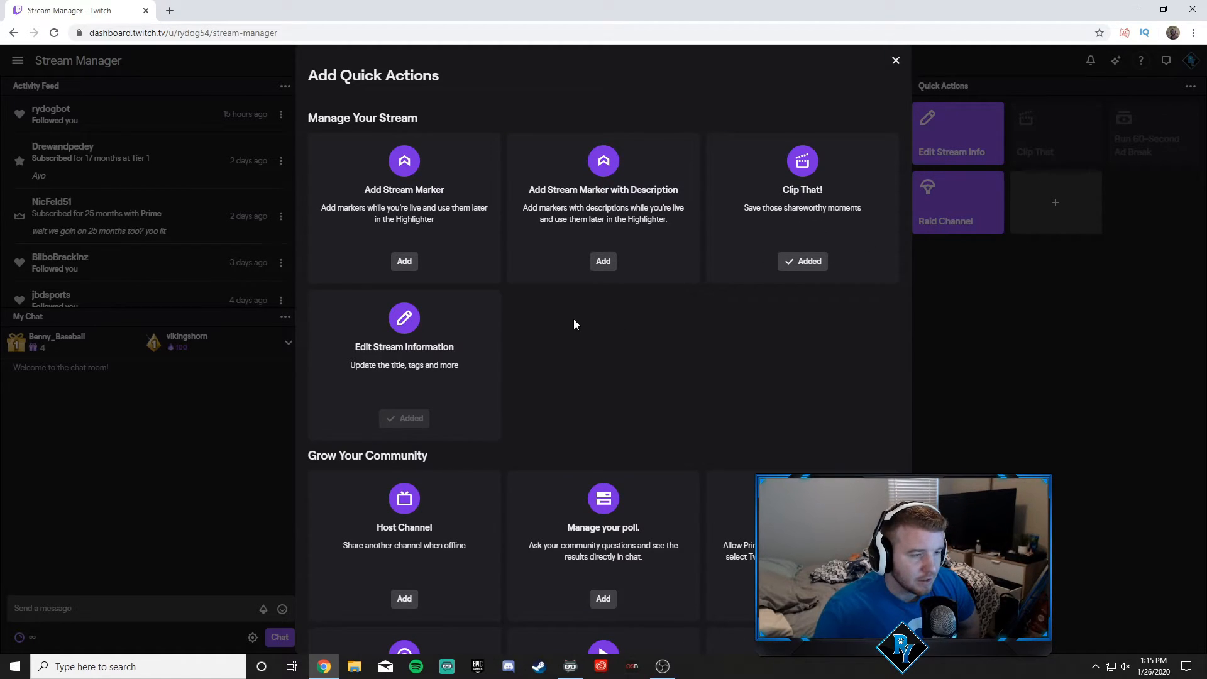
pyautogui.scroll(-3)
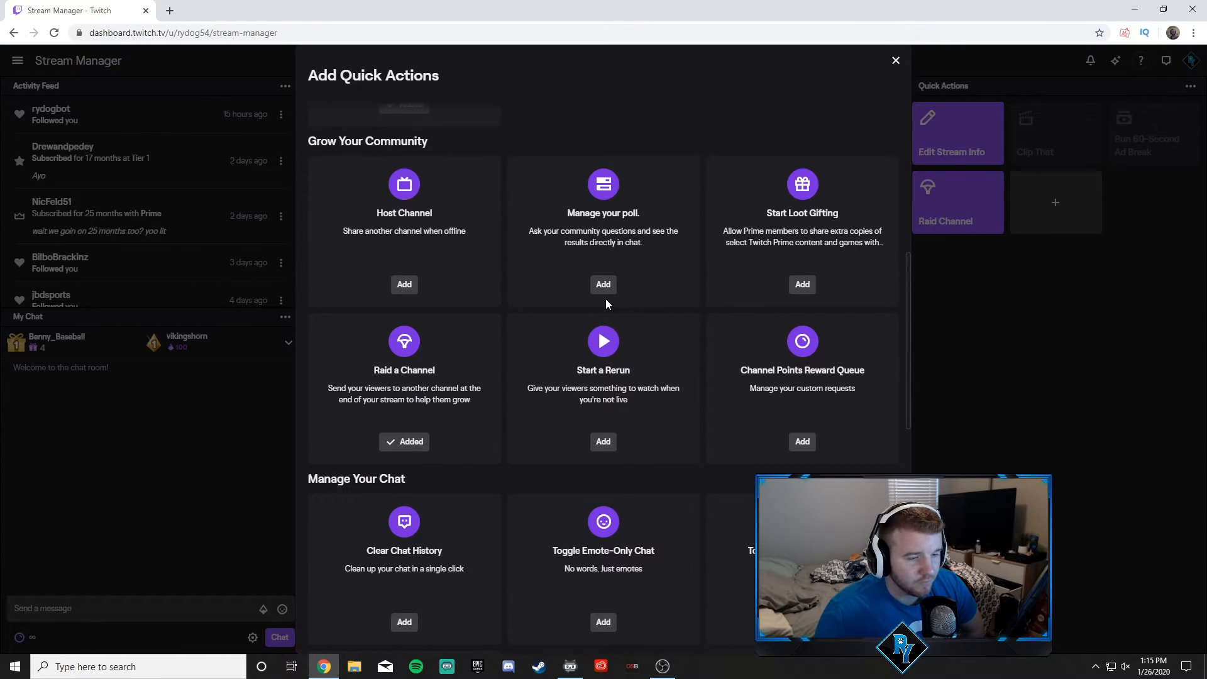
# Add Run 180-Second Ad Break from the Monetize Your Stream section
pyautogui.scroll(-3)
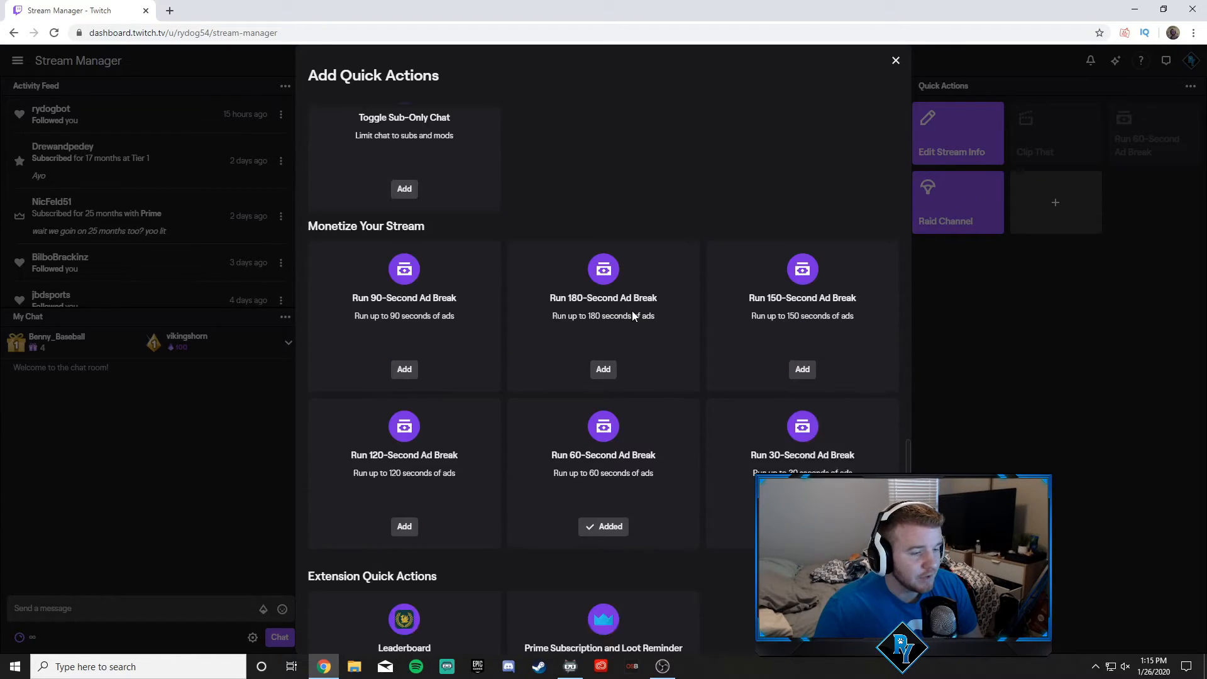
pyautogui.scroll(-3)
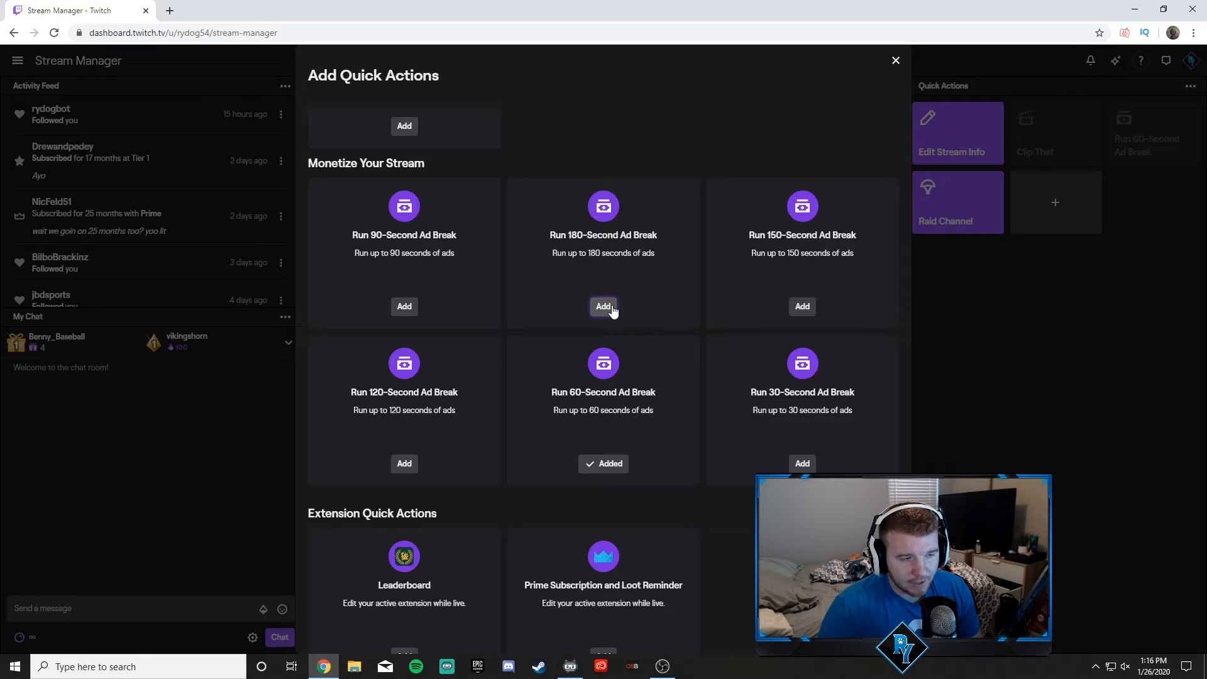
pyautogui.click(603, 306)
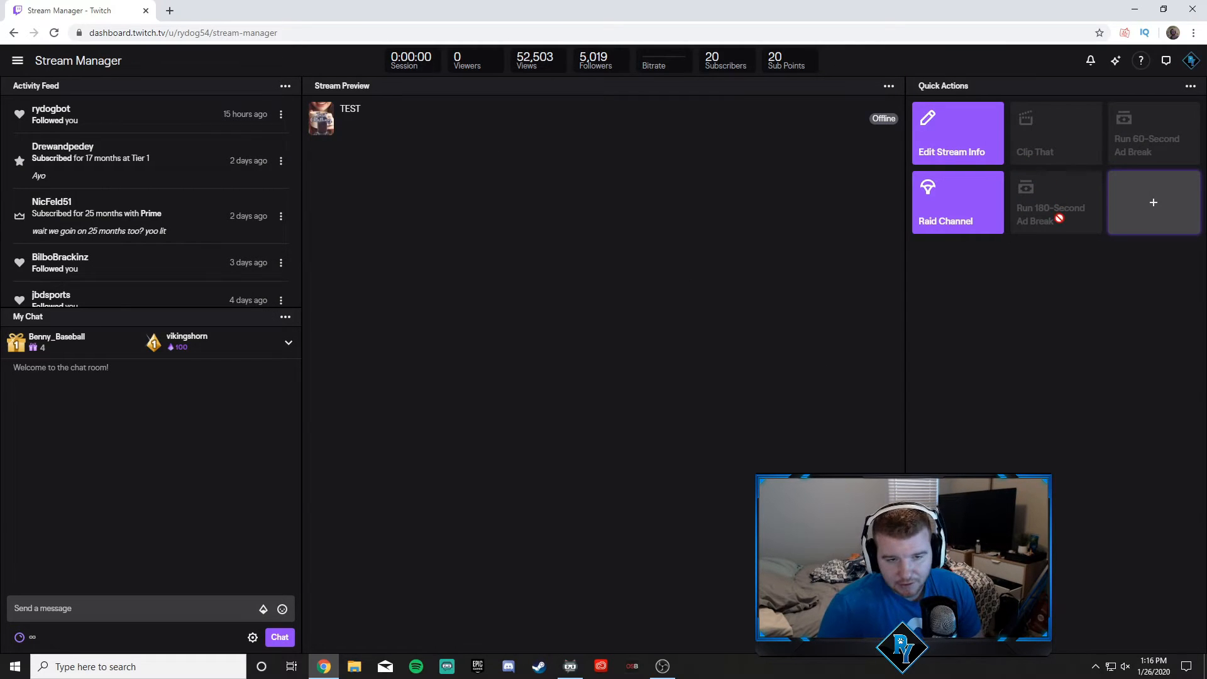